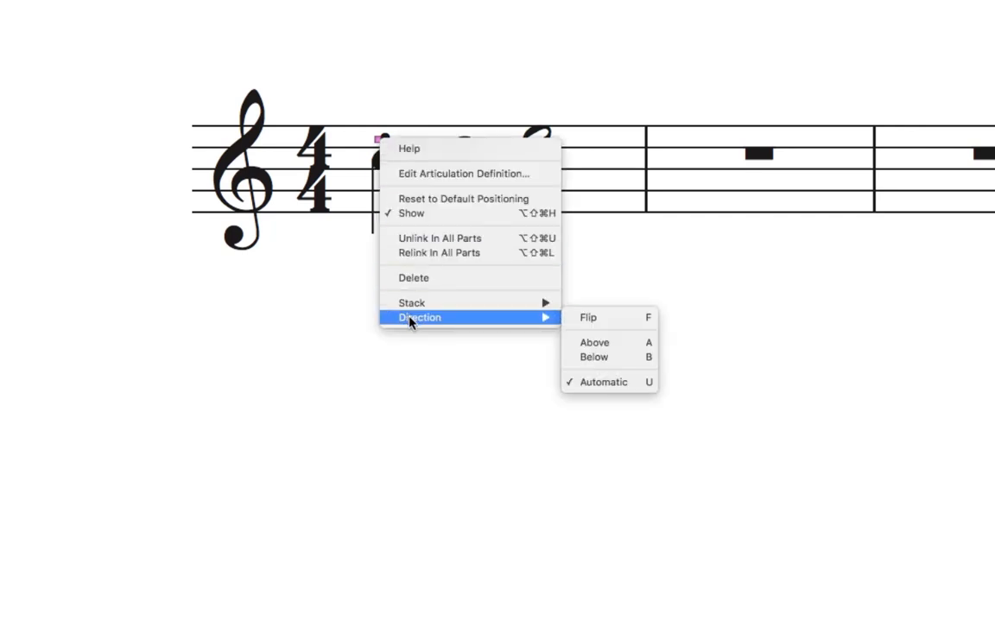
mouse_move(610, 317)
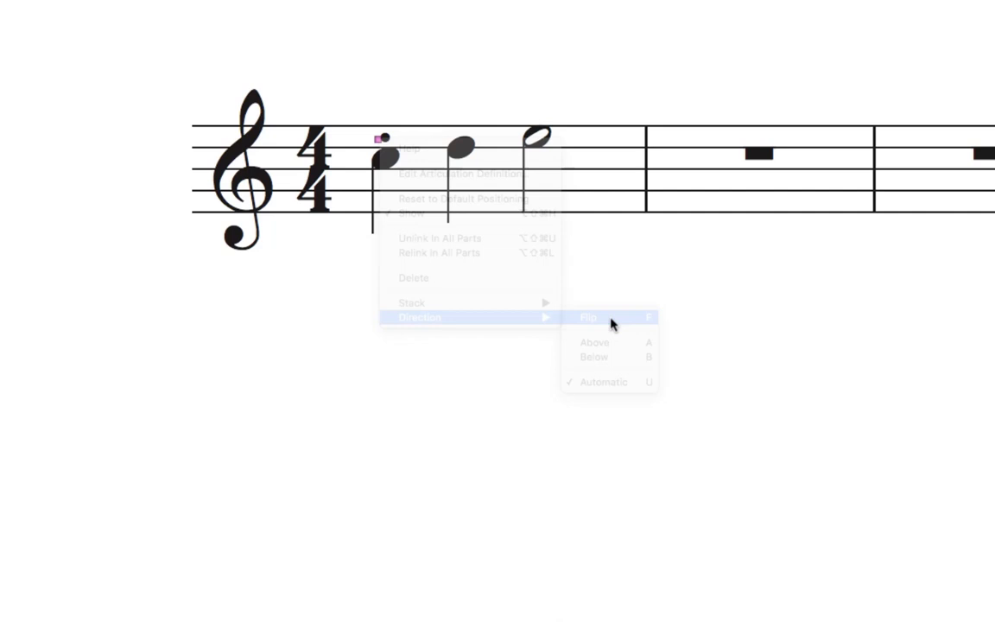
- Flip the first quarter note's staccato dot to the other side of the note
click(462, 174)
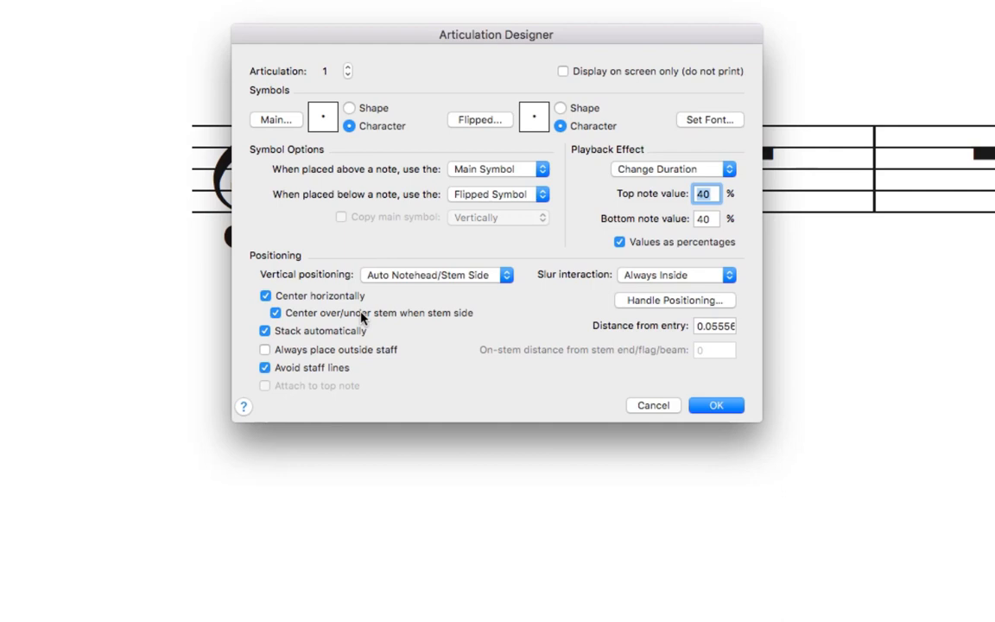
- Turn off 'Center over/under stem when stem side' for the staccato articulation and confirm
click(274, 313)
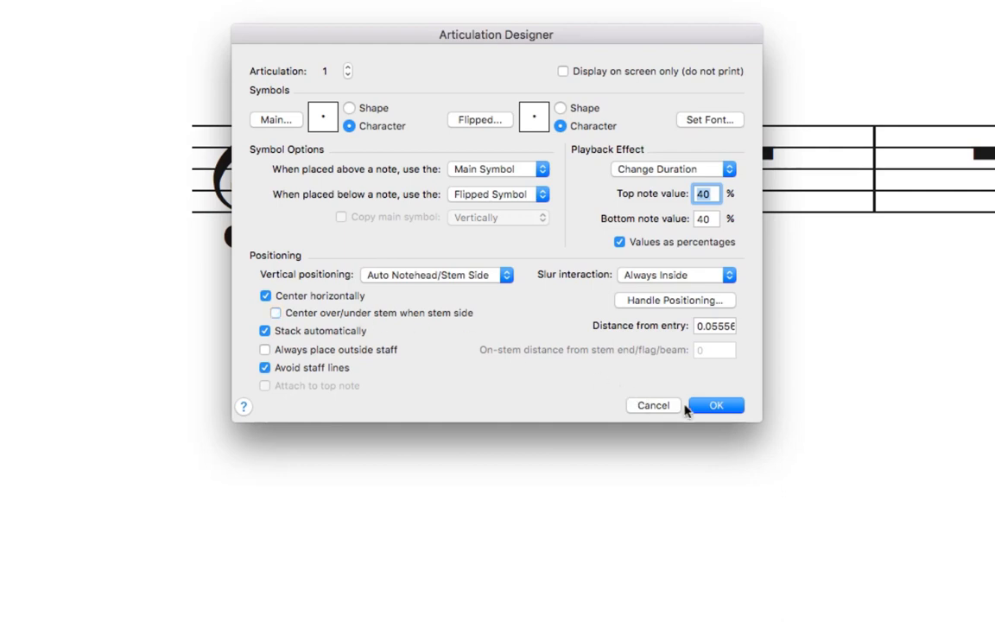
click(715, 405)
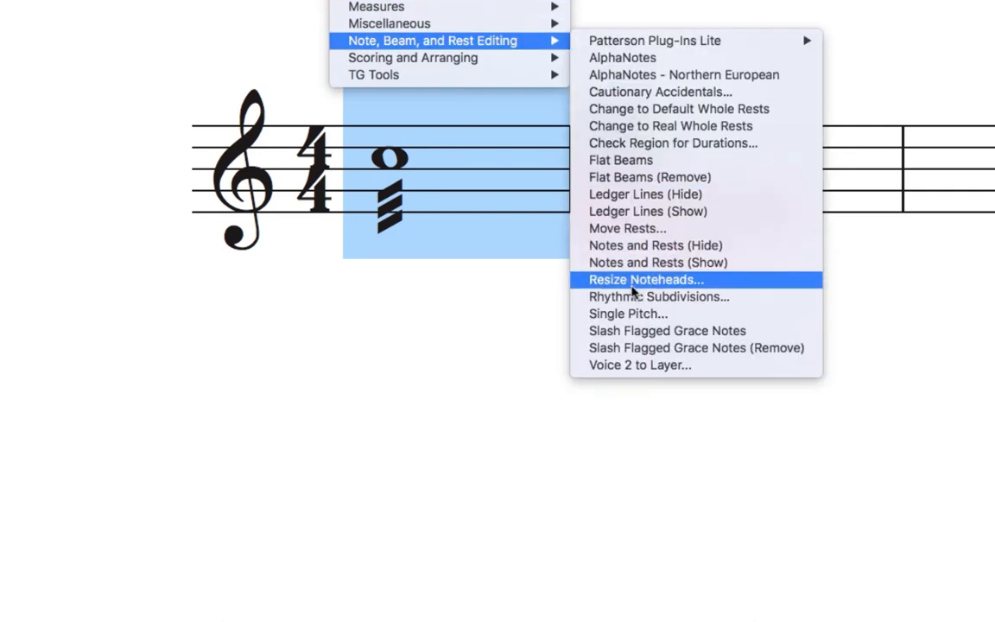
- Open the Resize Noteheads plug-in to enlarge the chord's top notehead to 200%
click(645, 279)
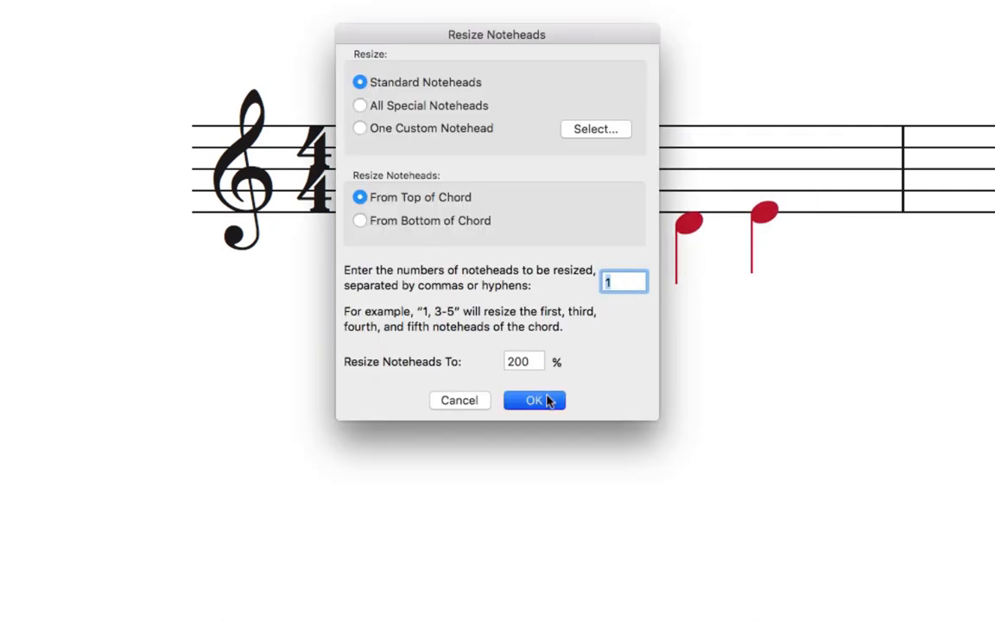